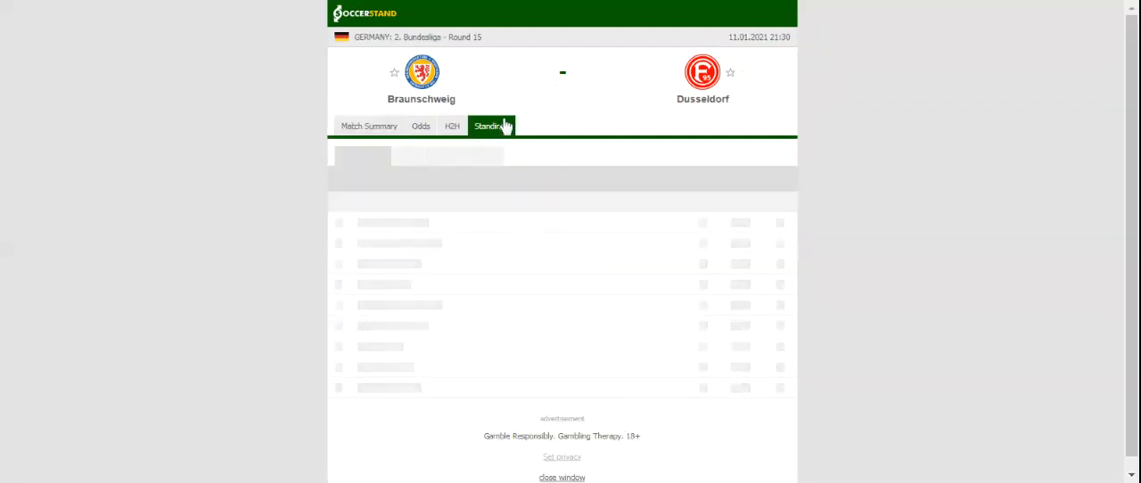
- View the league standings, then switch to Braunschweig vs Dusseldorf head-to-head results
left_click(492, 124)
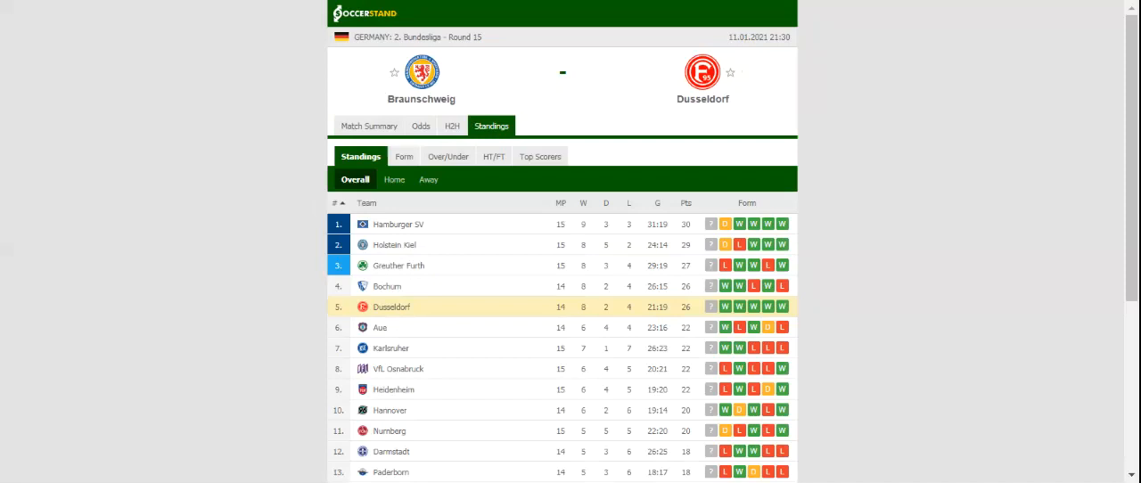
left_click(451, 125)
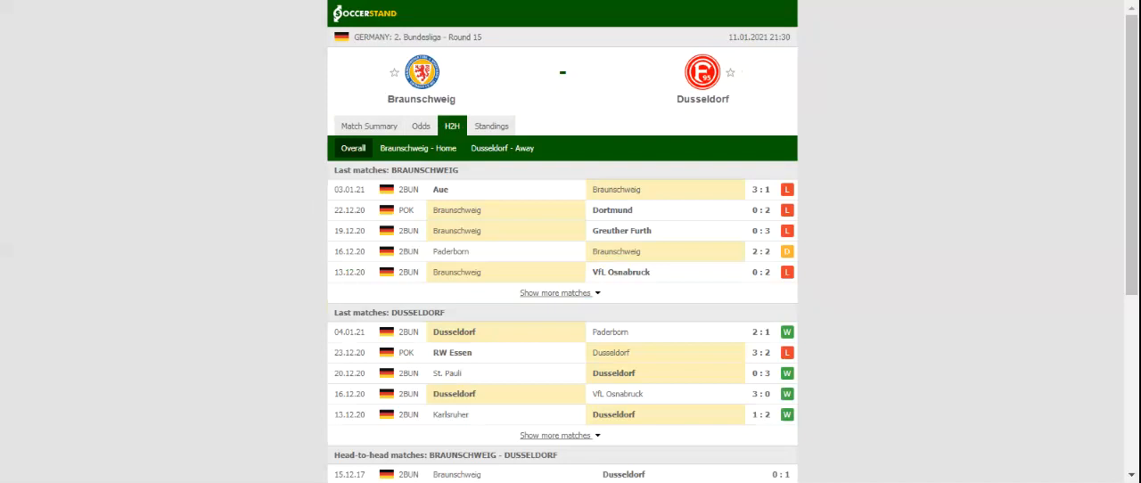
- Show the full-time 1X2 bookmaker odds for Braunschweig vs Dusseldorf
left_click(421, 124)
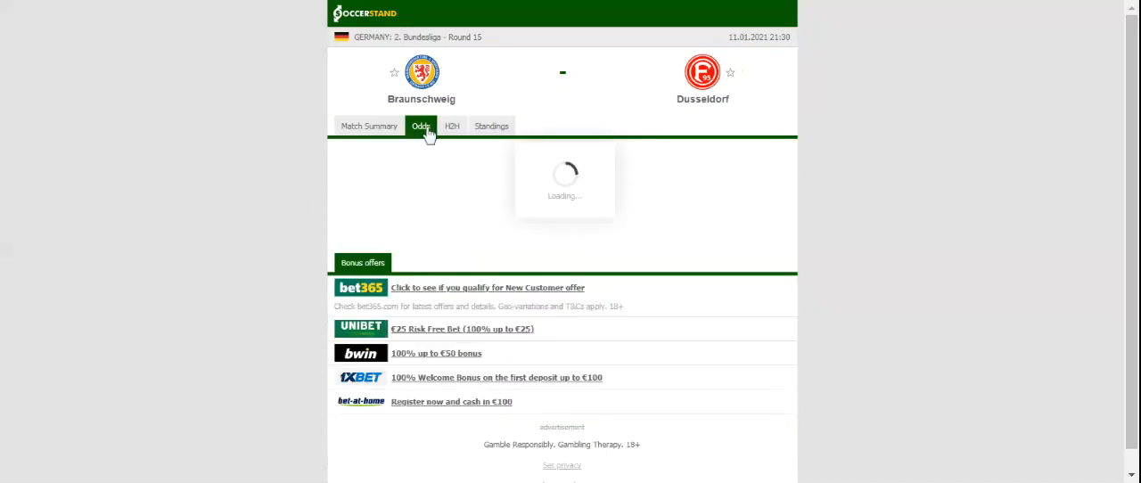
left_click(421, 125)
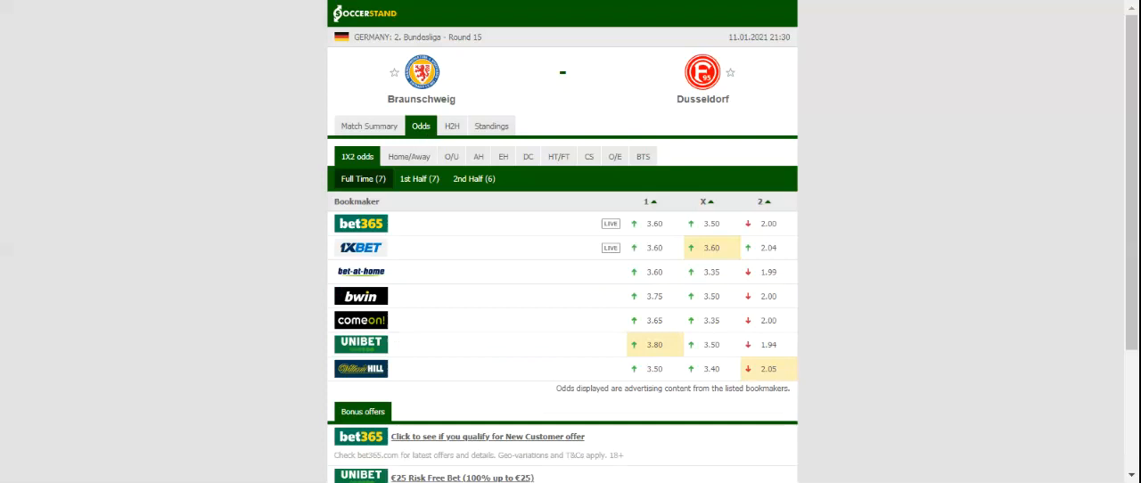